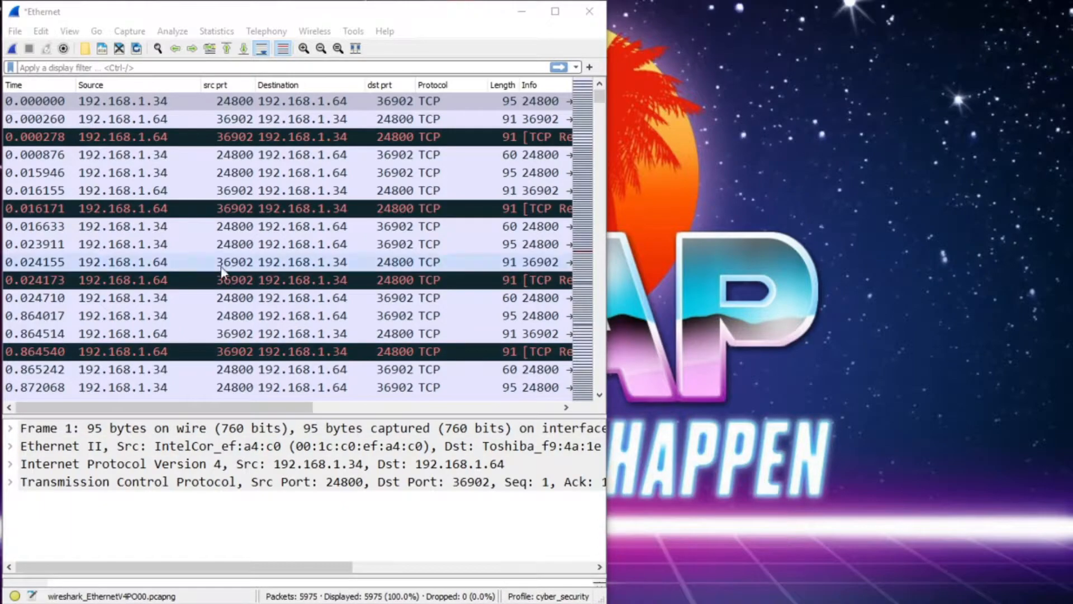
{"action": "mouse_move", "coordinate": [40, 31]}
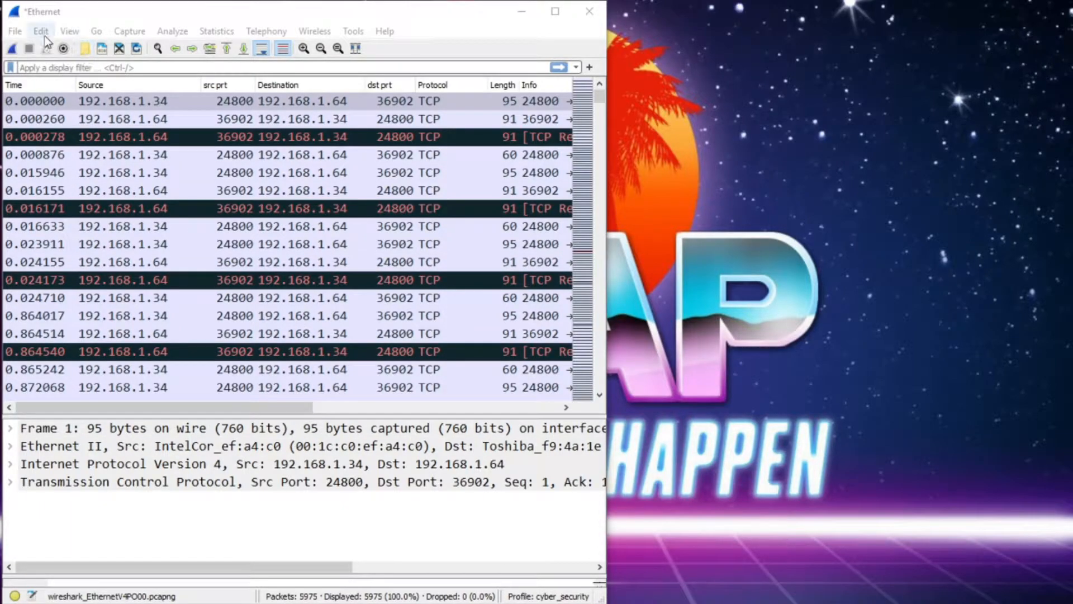
Open the Edit menu to reach Wireshark's Preferences
{"action": "left_click", "coordinate": [40, 31]}
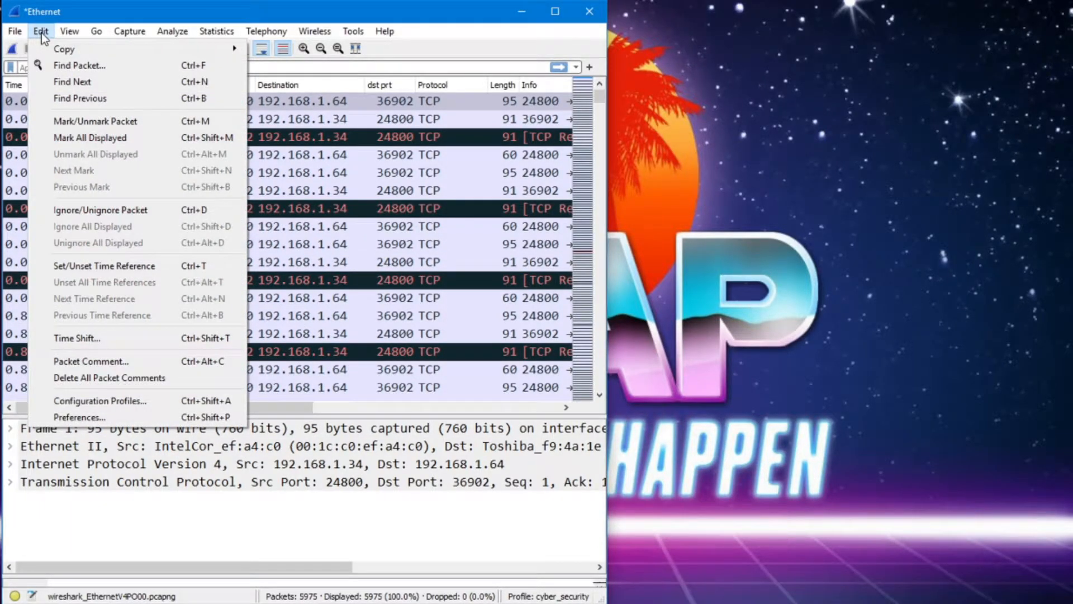
{"action": "mouse_move", "coordinate": [79, 417]}
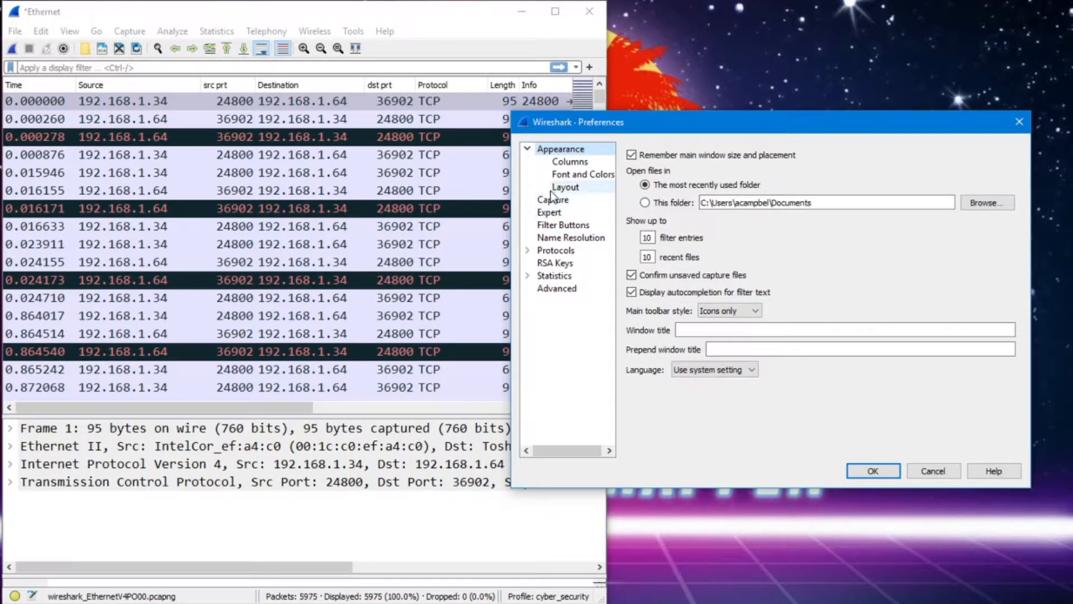
Expand Protocols and scroll down to select the ARP/RARP preferences page
{"action": "left_click", "coordinate": [527, 250]}
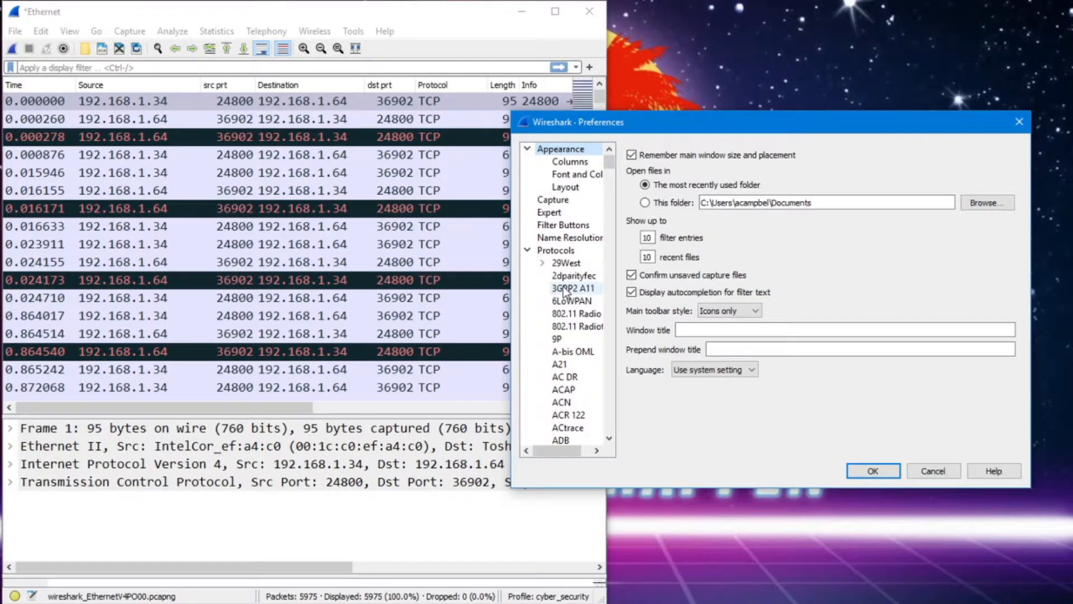
{"action": "scroll", "scroll_direction": "down", "scroll_amount": 3}
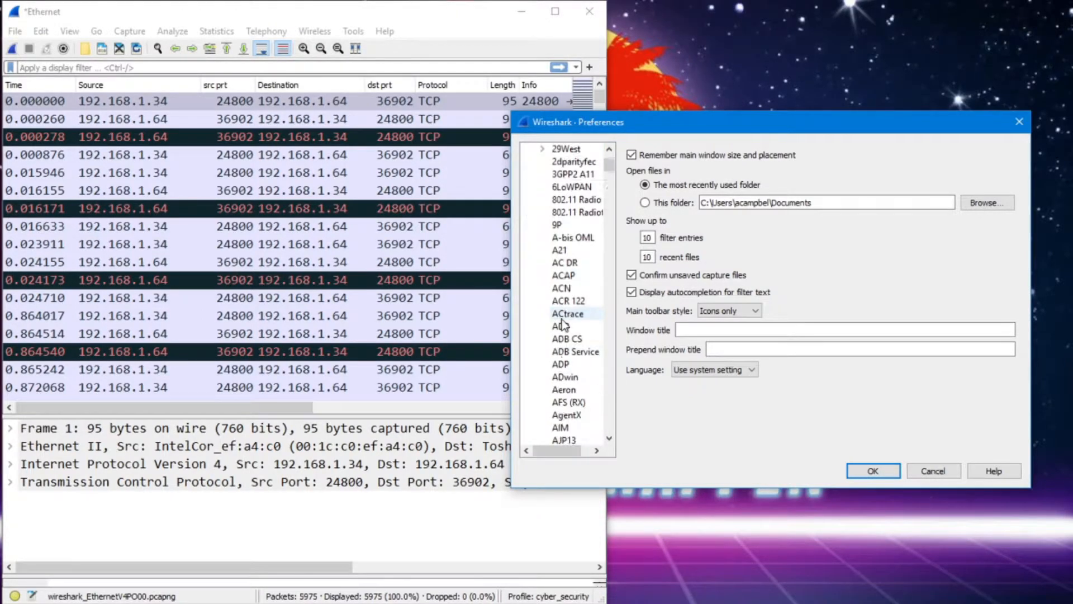
{"action": "scroll", "scroll_direction": "down", "scroll_amount": 3}
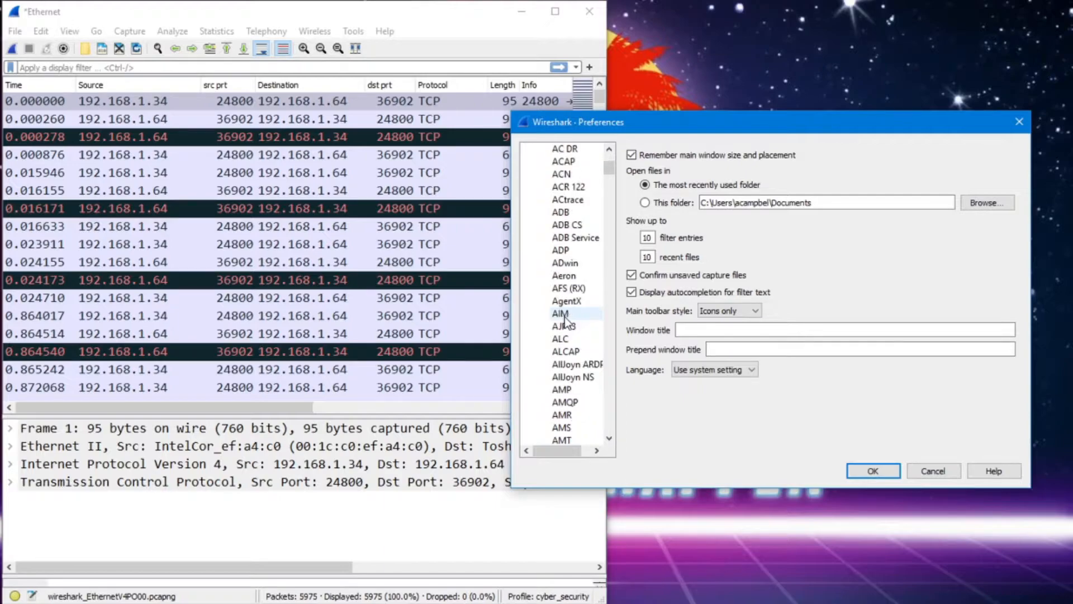
{"action": "scroll", "scroll_direction": "down", "scroll_amount": 3}
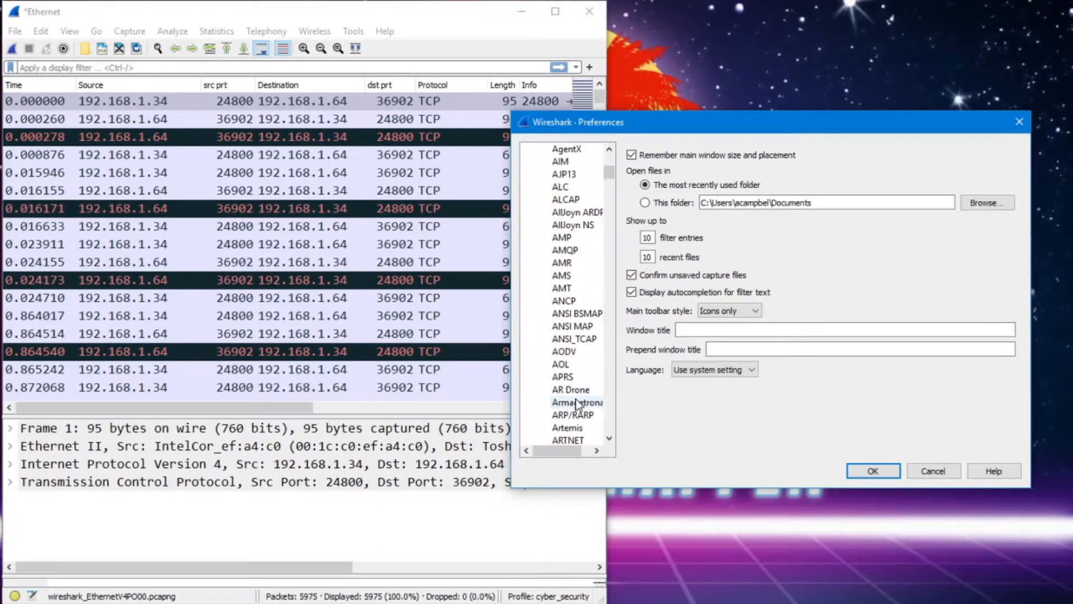
{"action": "left_click", "coordinate": [574, 415]}
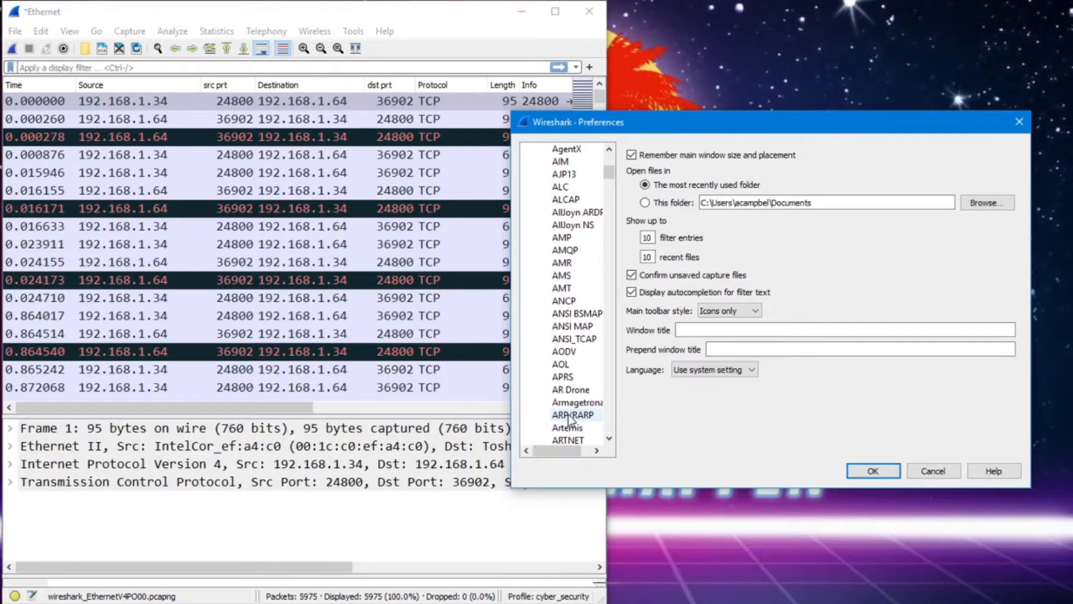
{"action": "left_click", "coordinate": [574, 415]}
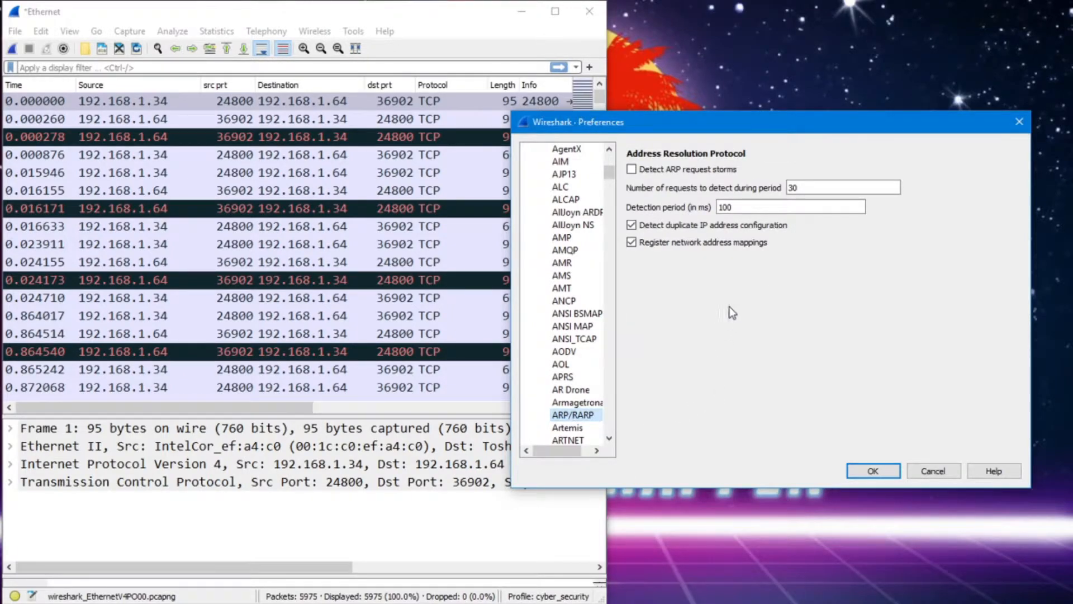
{"action": "mouse_move", "coordinate": [654, 190]}
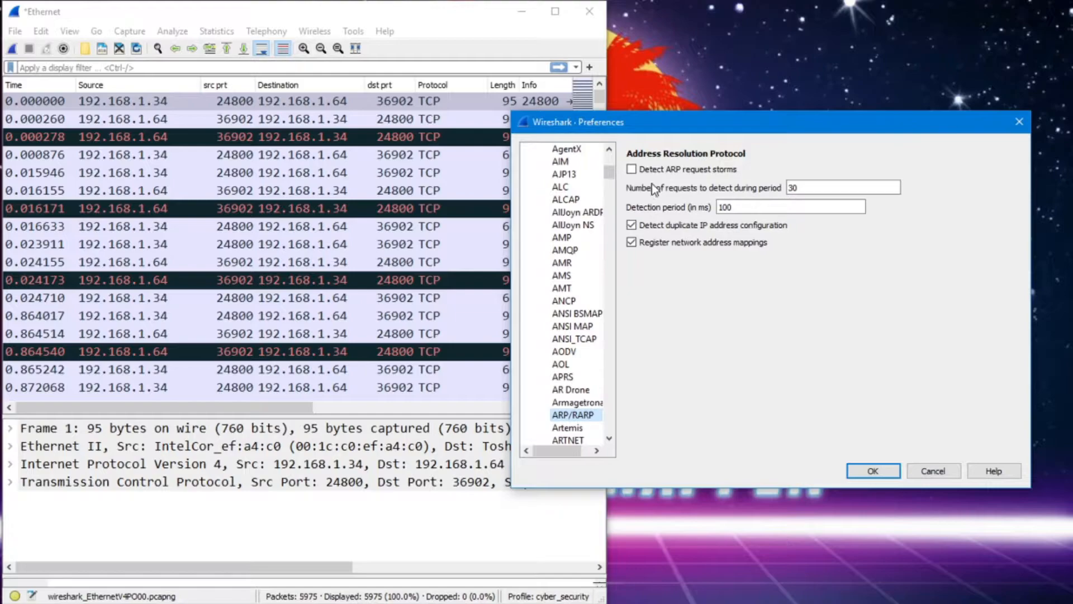
Enable 'Detect ARP request storms' and confirm the preferences with OK
{"action": "left_click", "coordinate": [631, 169]}
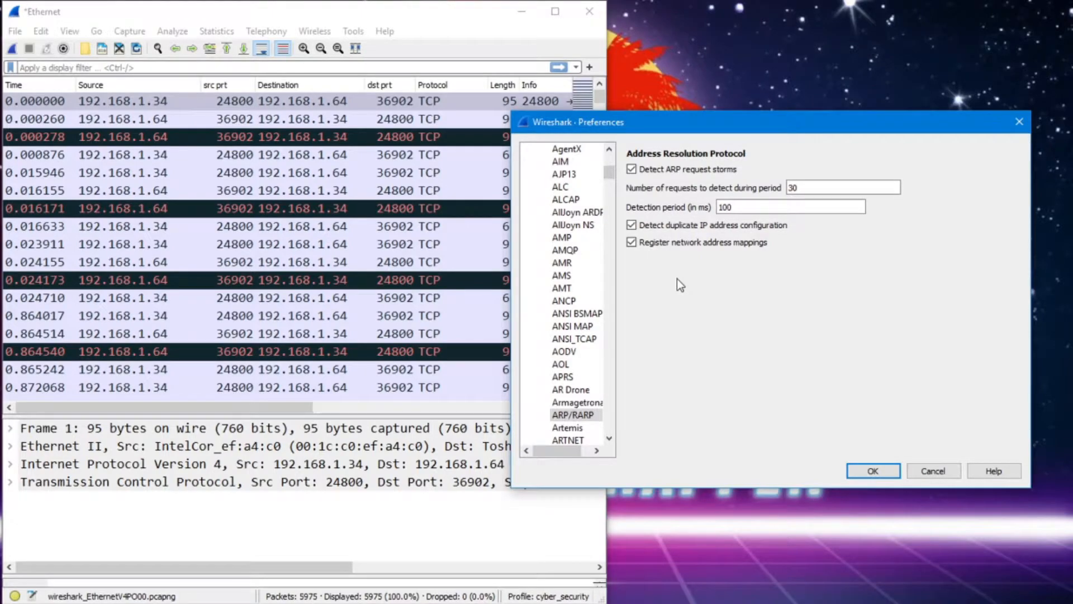
{"action": "mouse_move", "coordinate": [900, 392]}
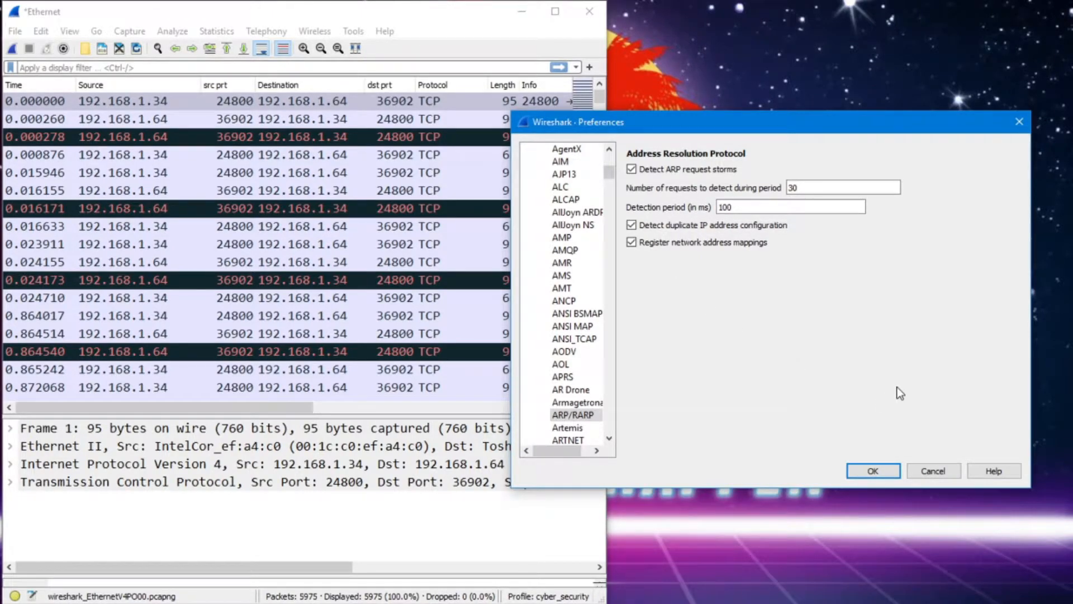
{"action": "left_click", "coordinate": [872, 471]}
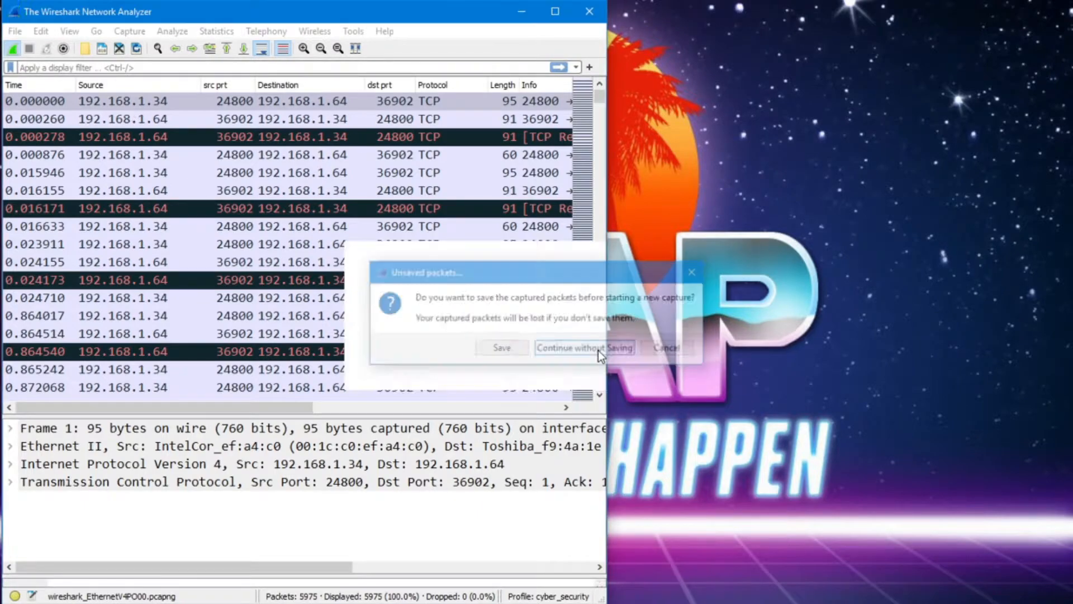
Discard the old packets, start a live Ethernet capture, and open the I/O Graph
{"action": "left_click", "coordinate": [216, 31]}
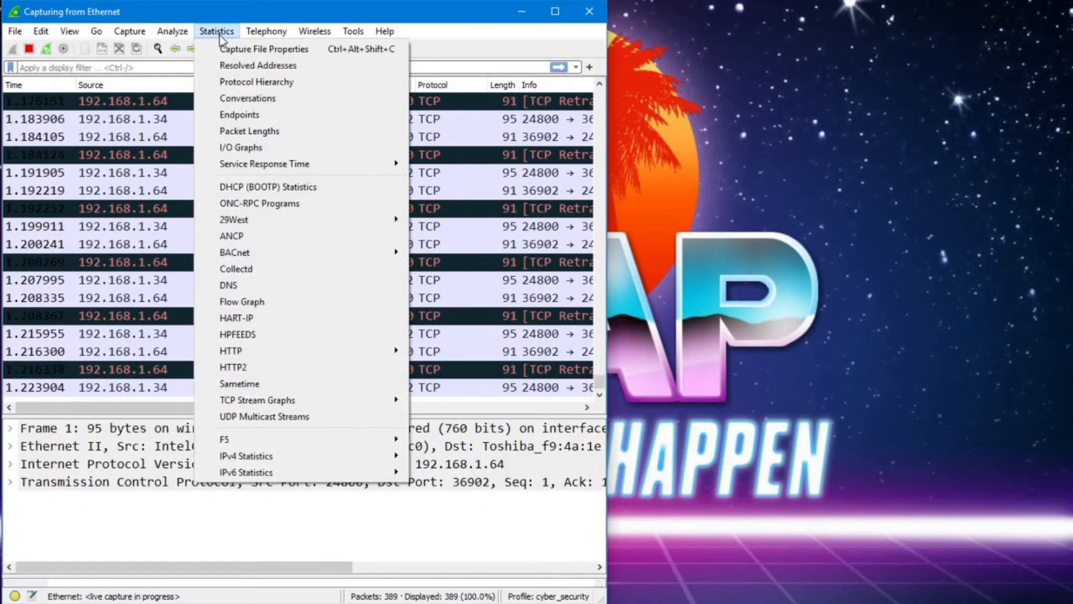
{"action": "mouse_move", "coordinate": [267, 335]}
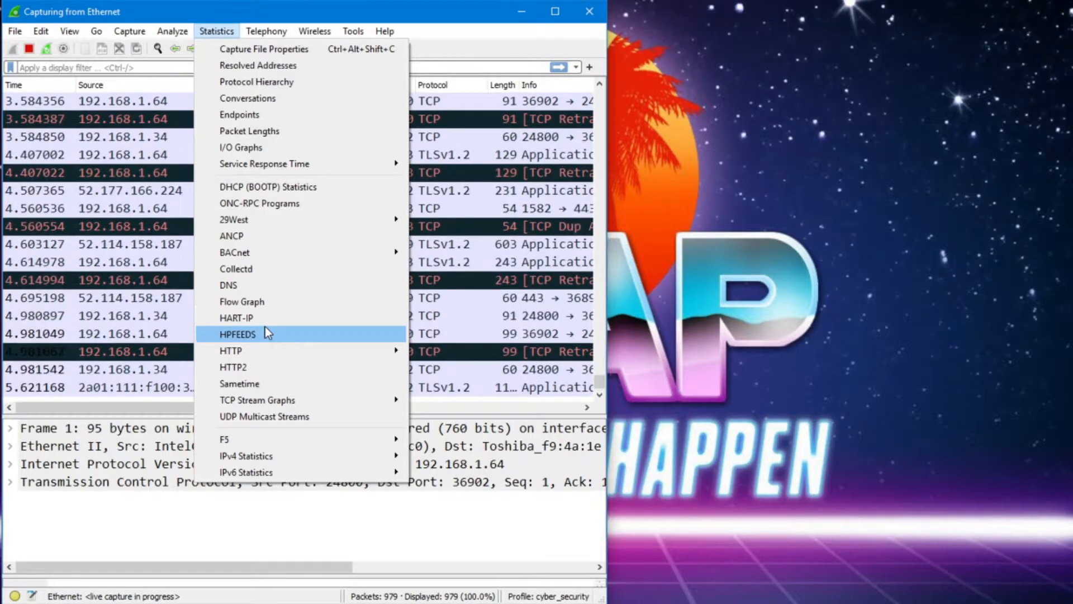
{"action": "mouse_move", "coordinate": [267, 302]}
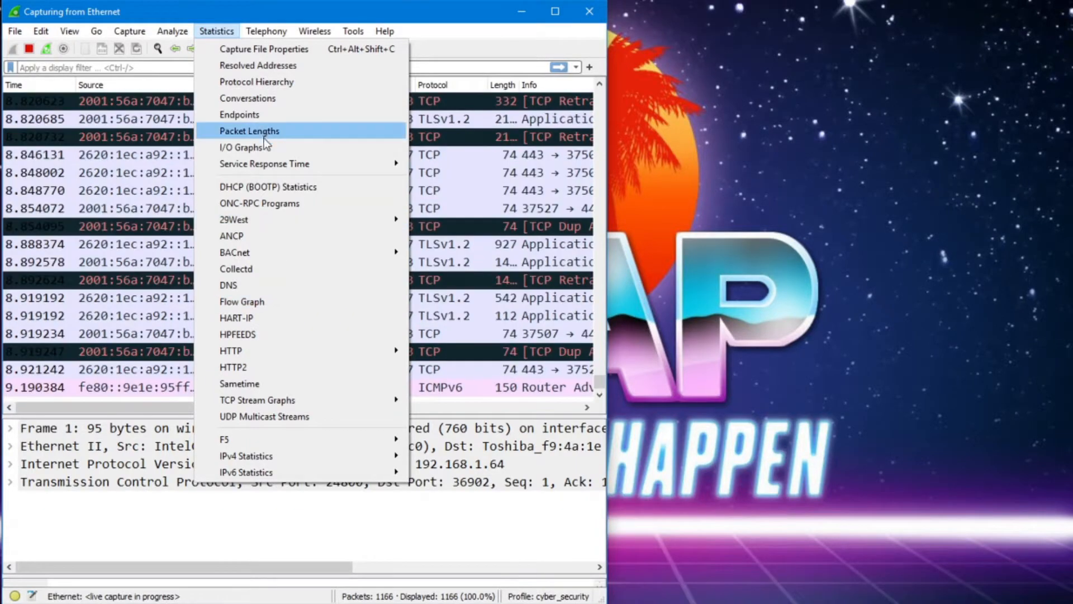
{"action": "left_click", "coordinate": [240, 146]}
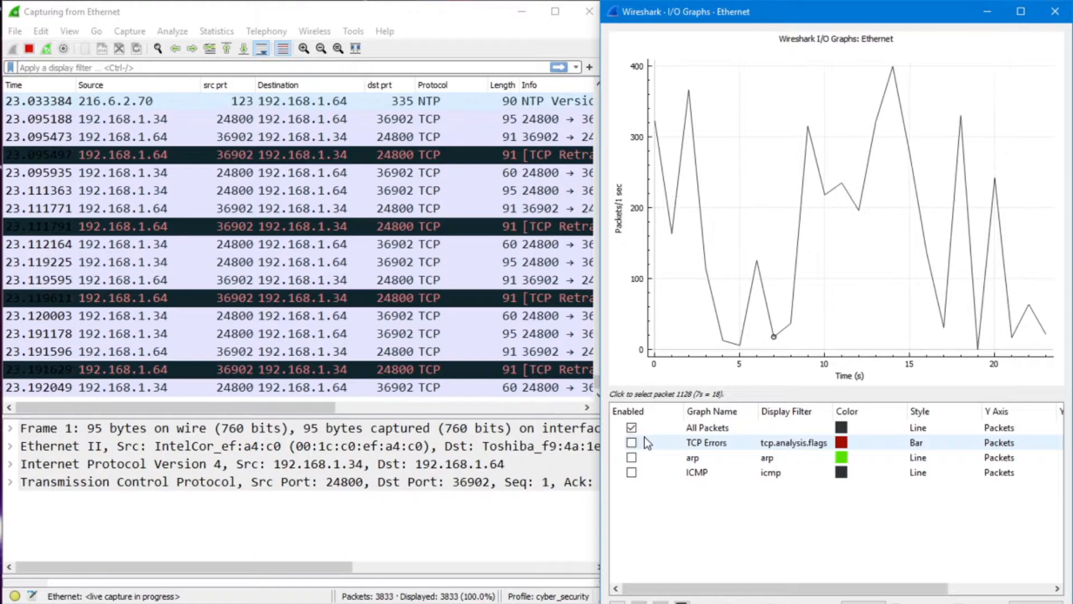
Enable the All Packets and arp graph lines to plot the ARP surge
{"action": "left_click", "coordinate": [631, 428]}
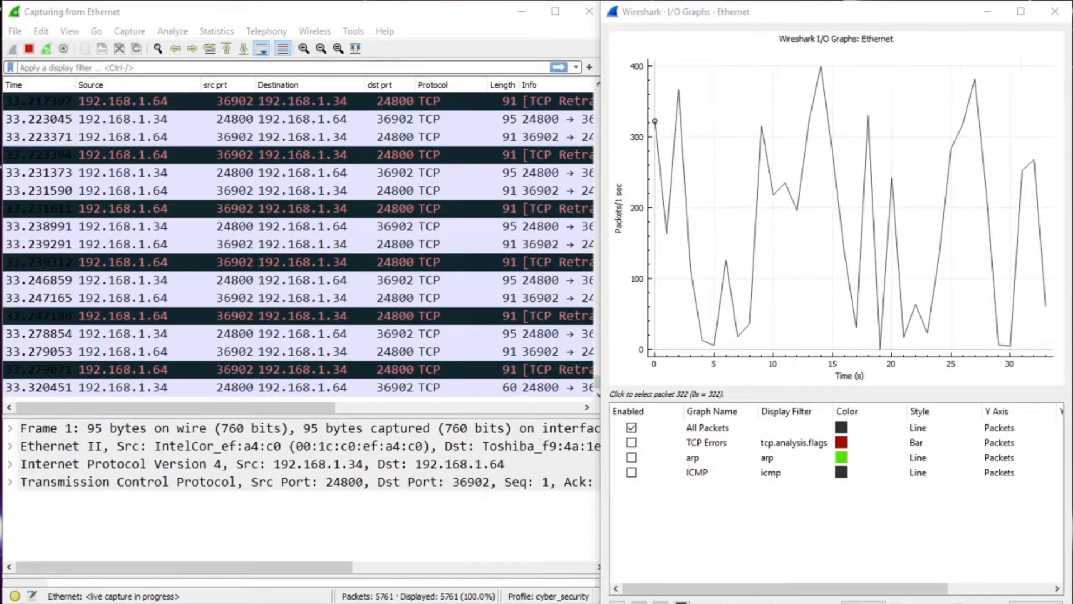
{"action": "left_click", "coordinate": [631, 457]}
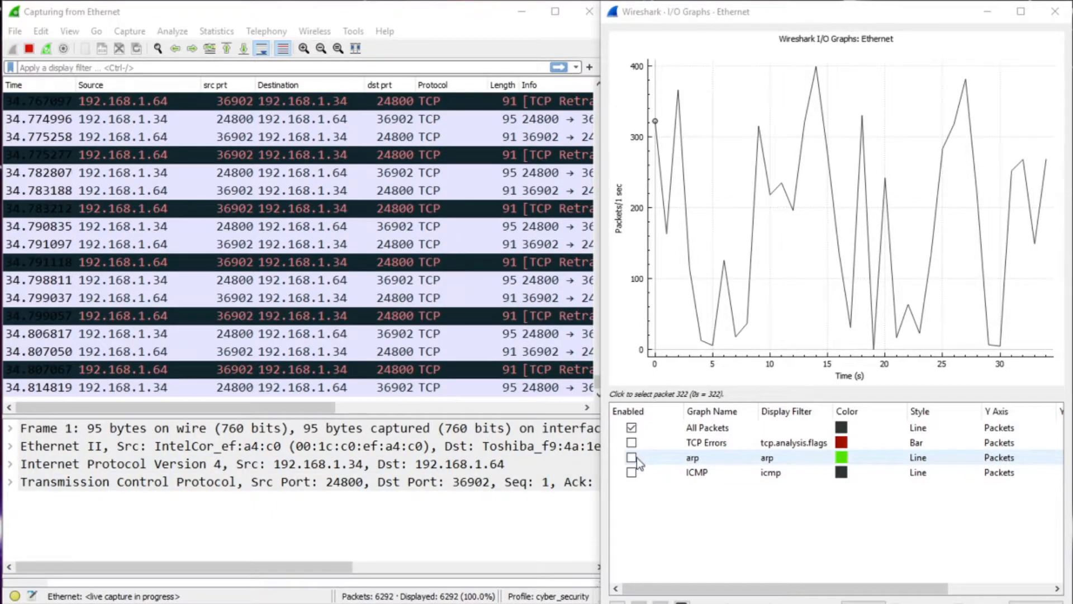
{"action": "left_click", "coordinate": [631, 457]}
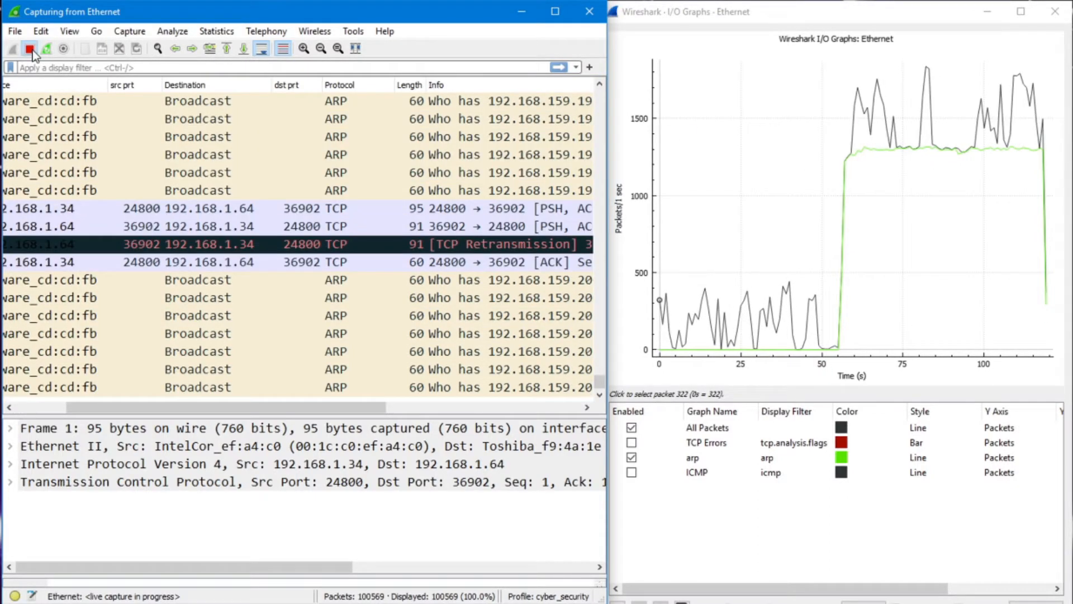
Stop the live capture at 101,538 packets
{"action": "left_click", "coordinate": [30, 48]}
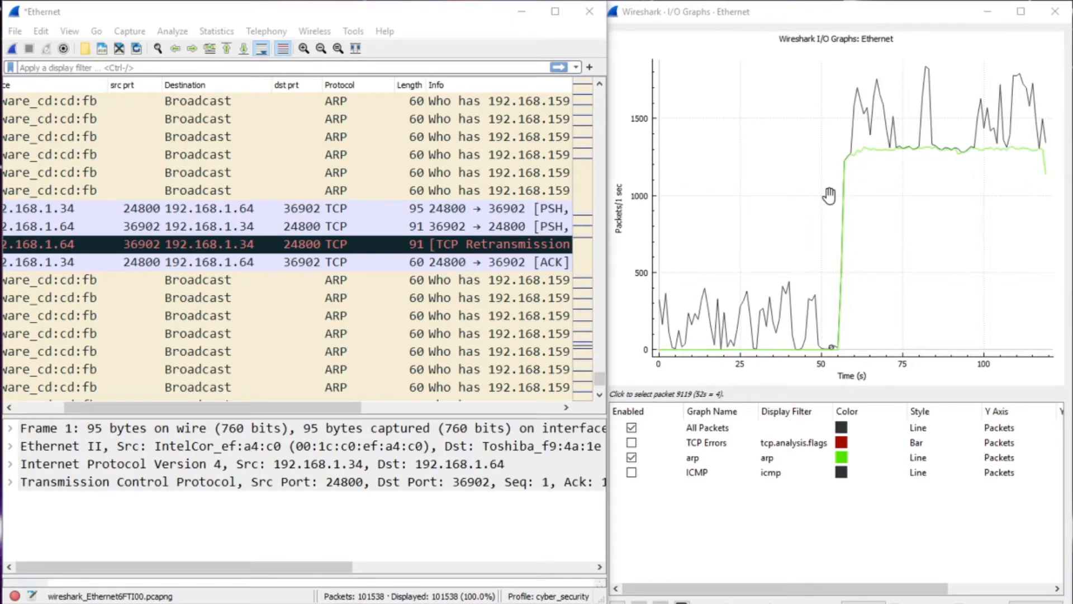
{"action": "mouse_move", "coordinate": [792, 184]}
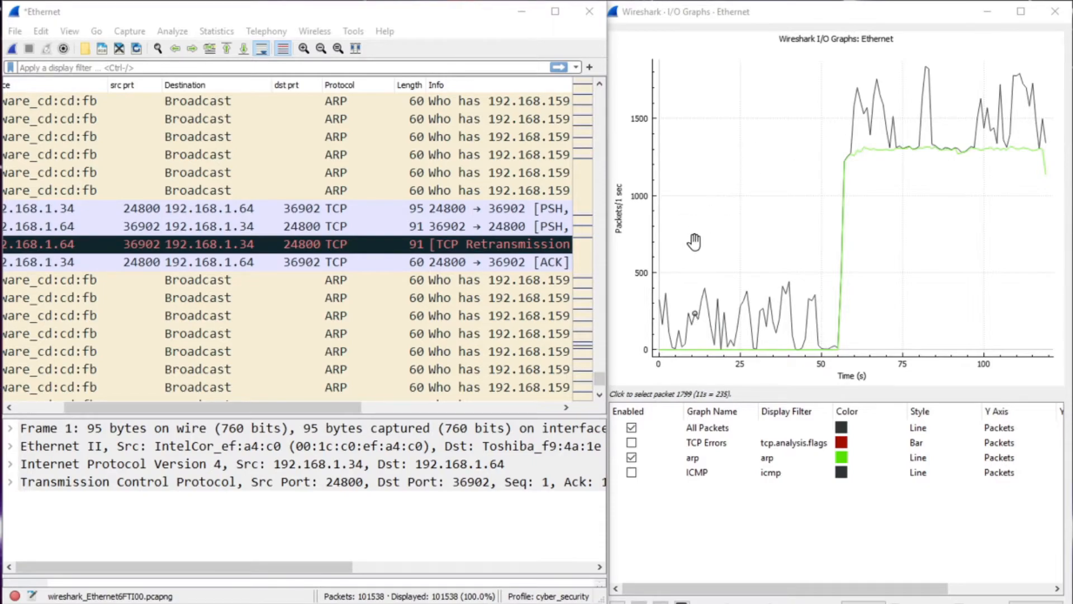
Expand the 'ARP packet storm detected' note in Expert Information and scroll its 'Who has' requests
{"action": "left_click", "coordinate": [40, 30]}
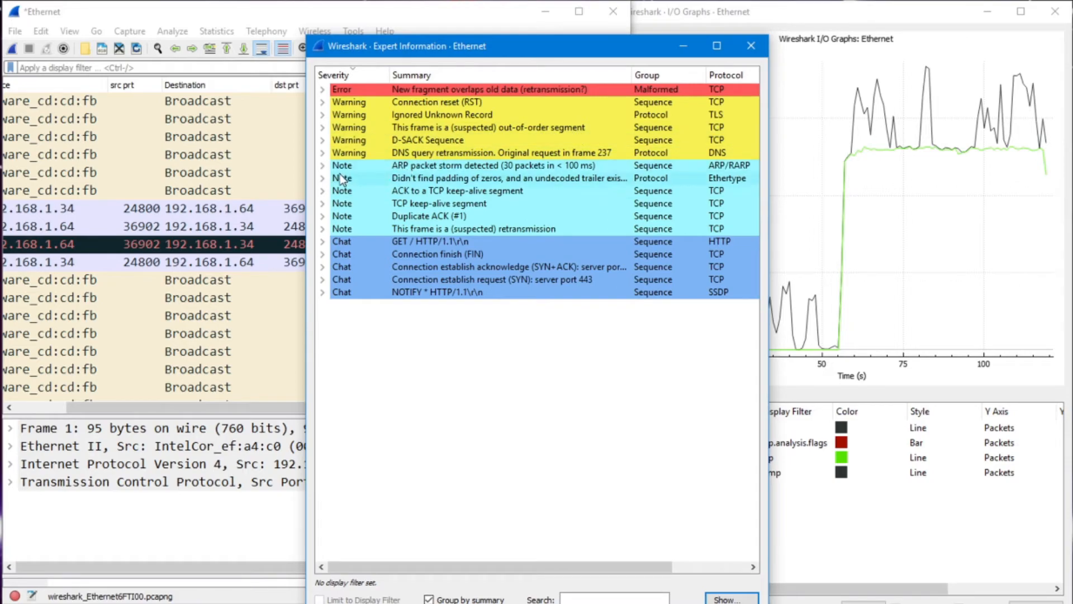
{"action": "mouse_move", "coordinate": [452, 172]}
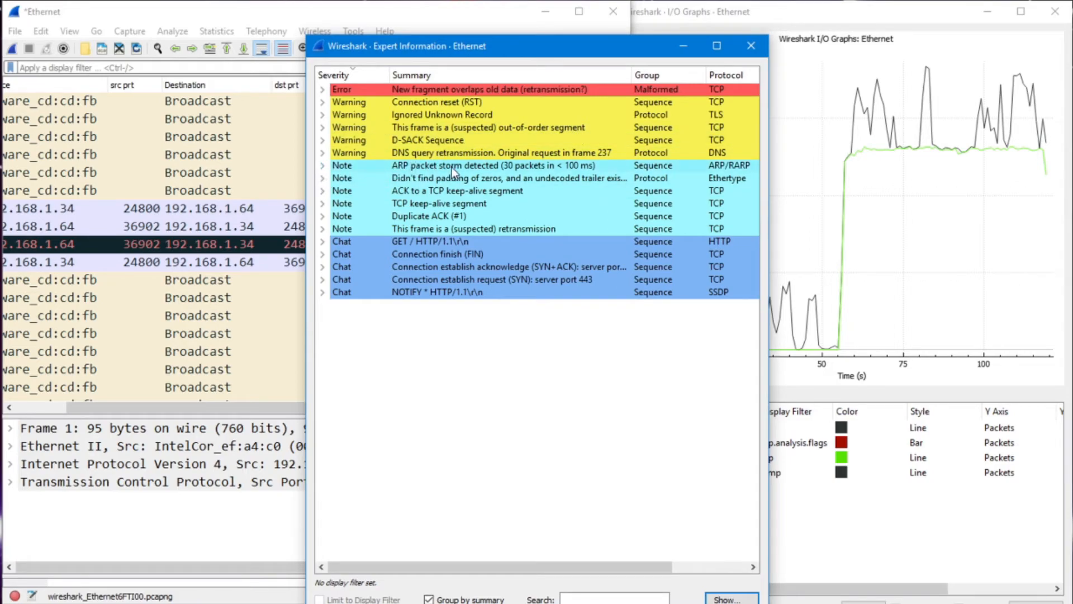
{"action": "left_click", "coordinate": [323, 165]}
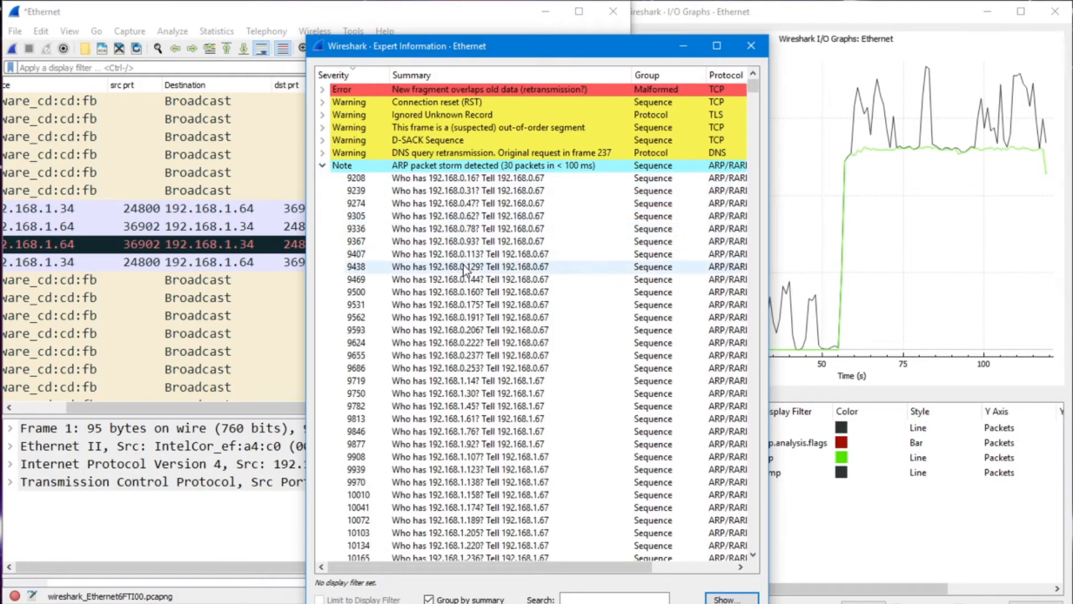
{"action": "scroll", "scroll_direction": "down", "scroll_amount": 3}
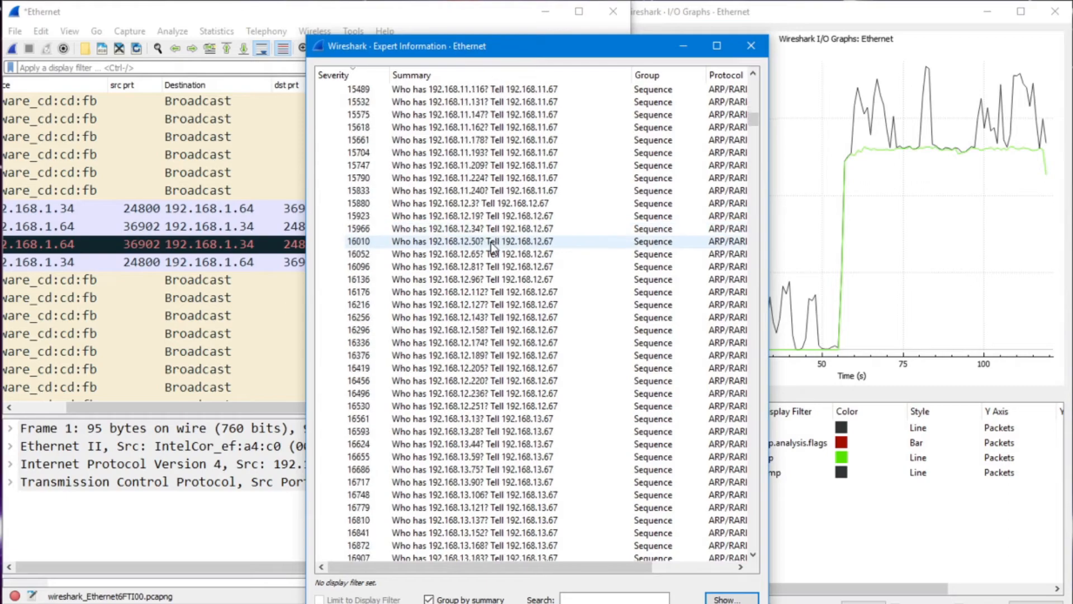
{"action": "scroll", "scroll_direction": "down", "scroll_amount": 3}
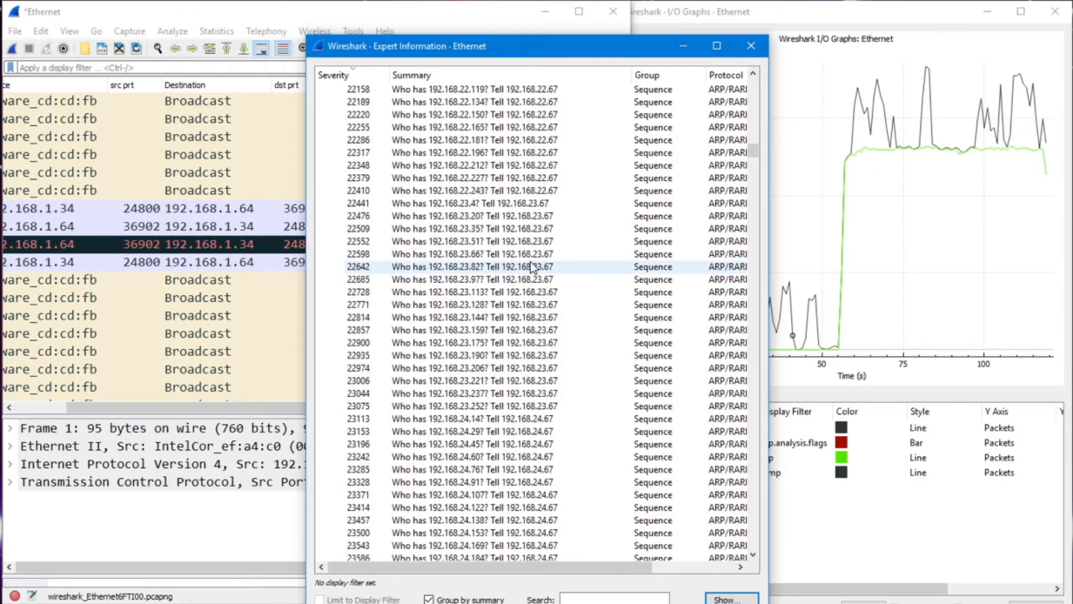
{"action": "scroll", "scroll_direction": "down", "scroll_amount": 3}
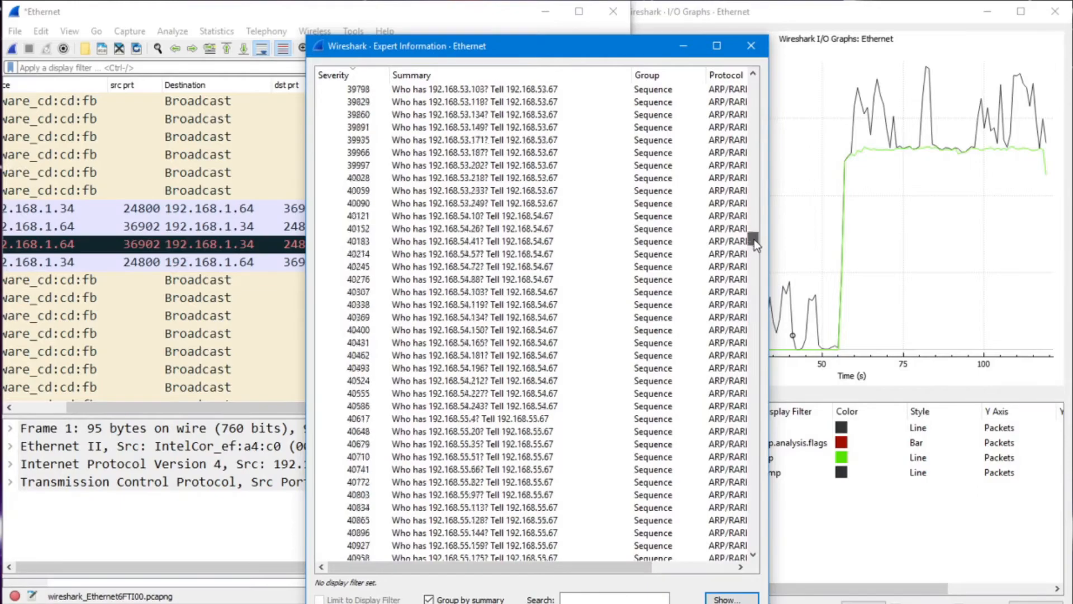
{"action": "left_click_drag", "start_coordinate": [755, 243], "coordinate": [756, 431]}
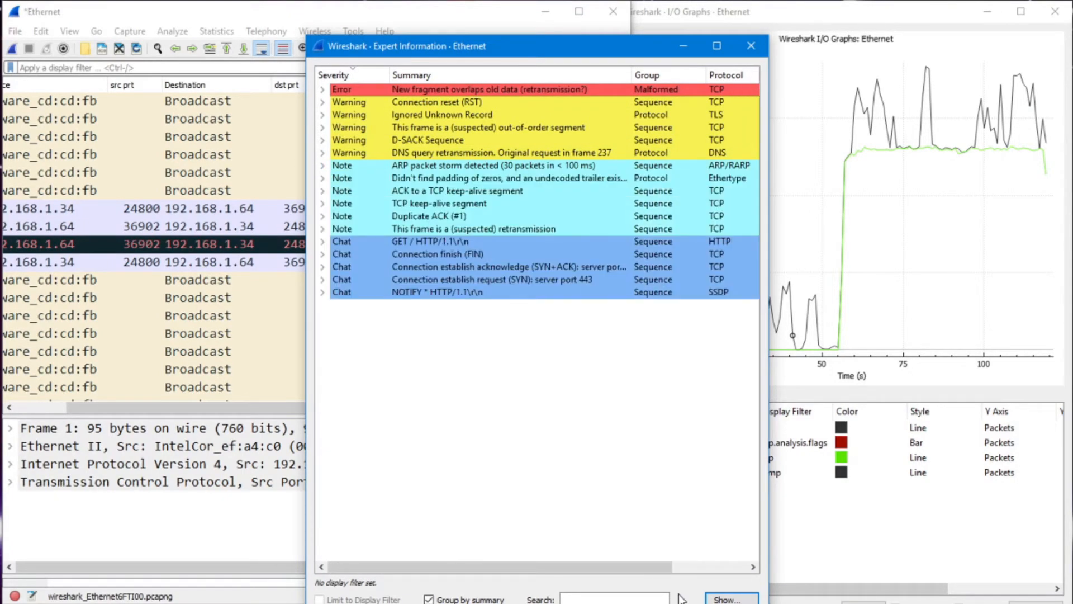
Close Expert Information and reopen ARP/RARP preferences showing storm detection at 30 requests/100 ms
{"action": "left_click", "coordinate": [750, 46]}
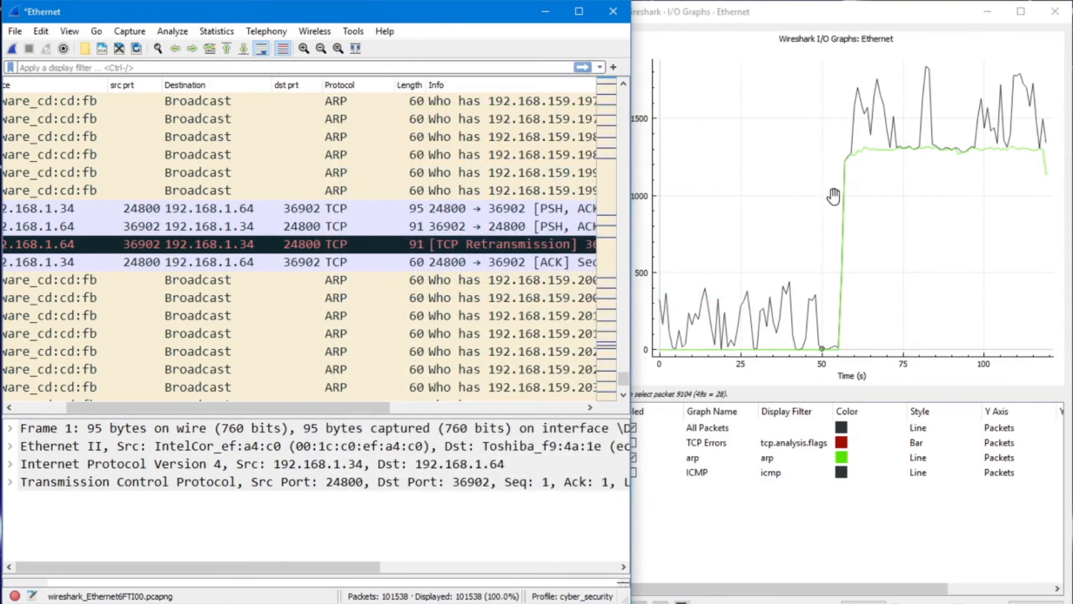
{"action": "left_click", "coordinate": [40, 31]}
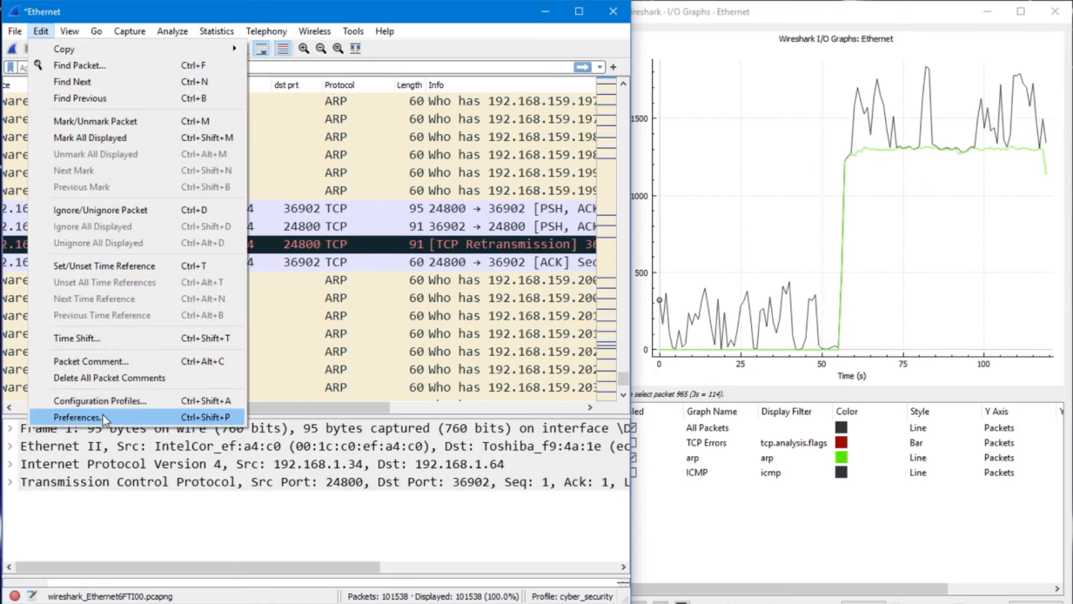
{"action": "left_click", "coordinate": [76, 417]}
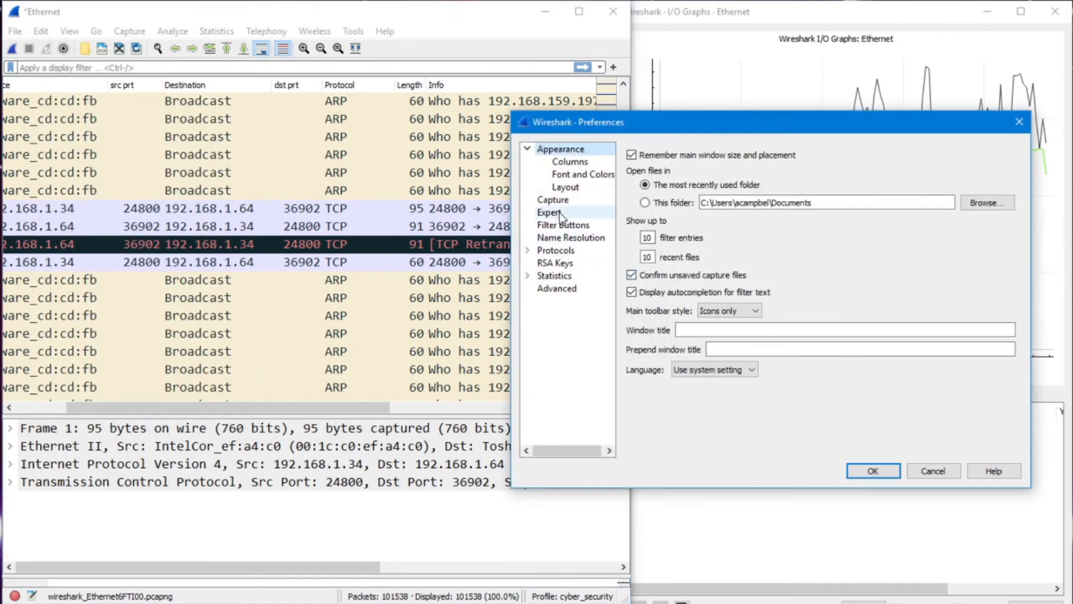
{"action": "left_click", "coordinate": [528, 250]}
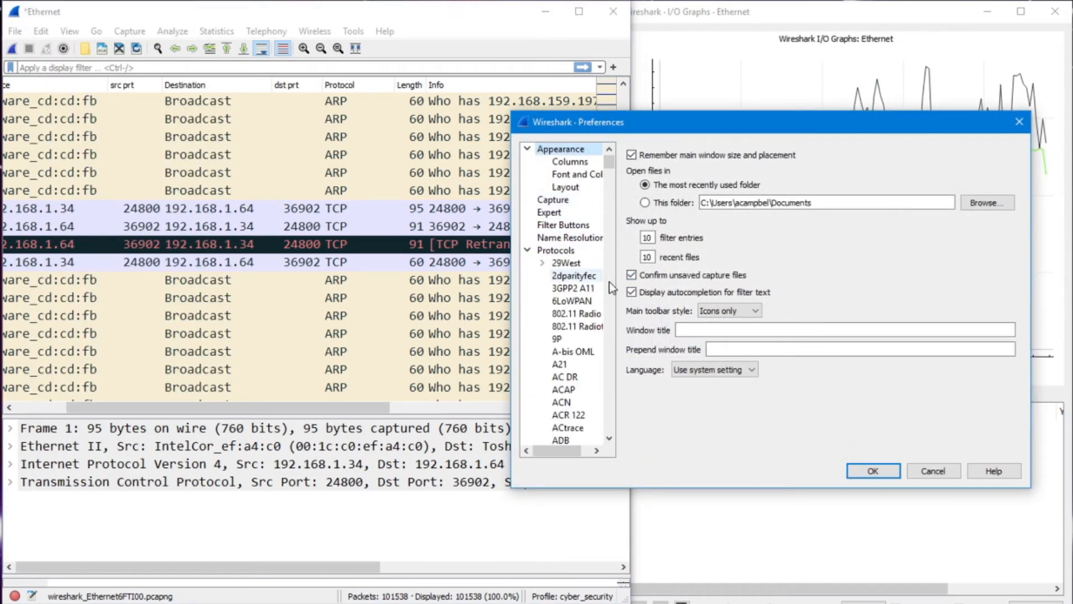
{"action": "scroll", "scroll_direction": "down", "scroll_amount": 3}
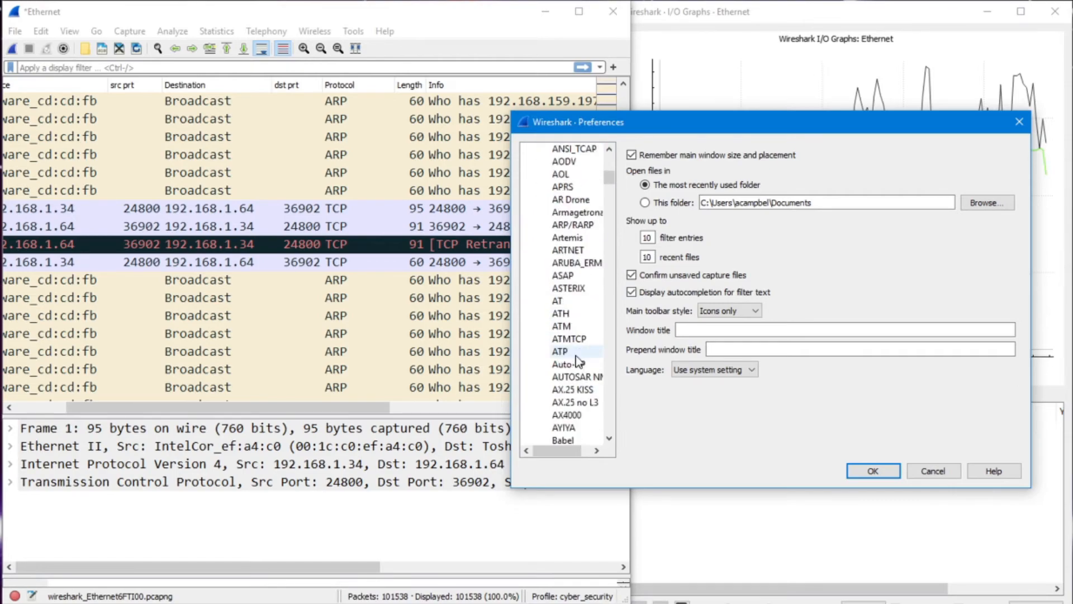
{"action": "left_click", "coordinate": [574, 262]}
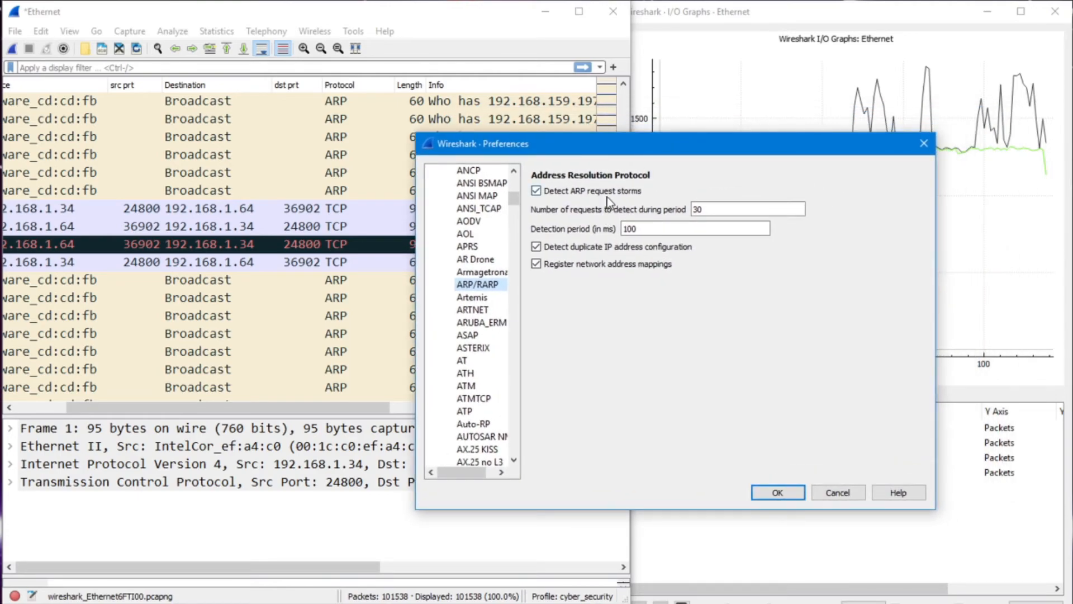
{"action": "mouse_move", "coordinate": [28, 559]}
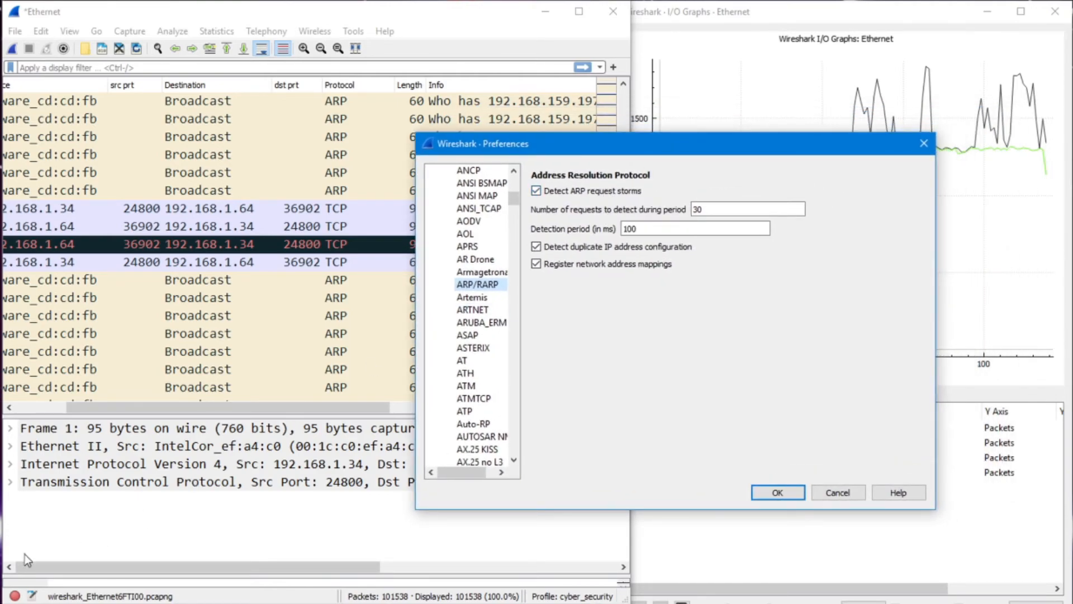
Close Preferences with OK to return to the expanded ARP storm note
{"action": "left_click", "coordinate": [777, 492]}
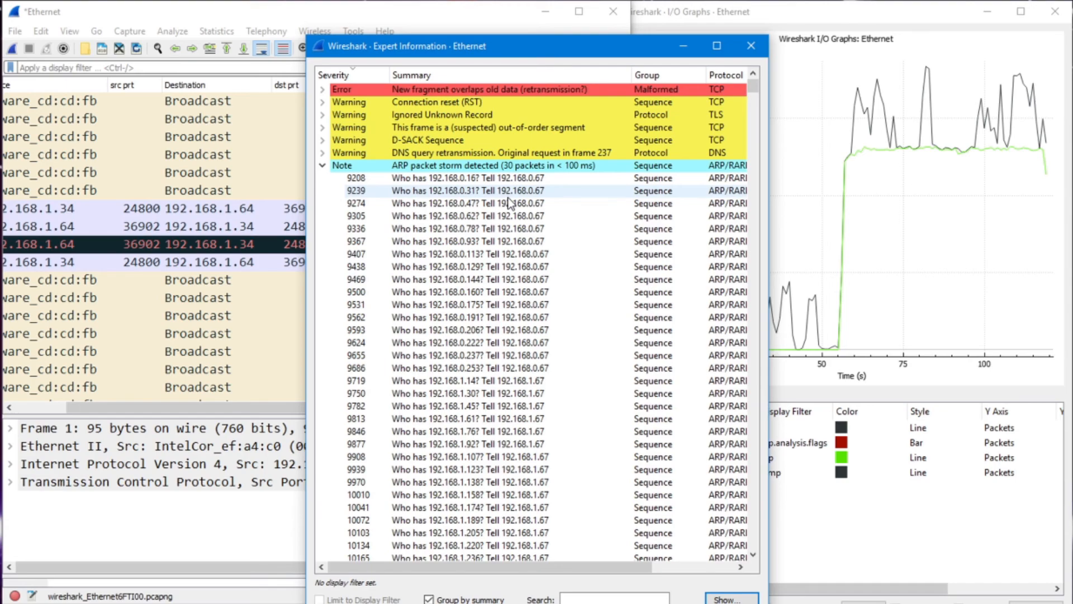
{"action": "mouse_move", "coordinate": [555, 50]}
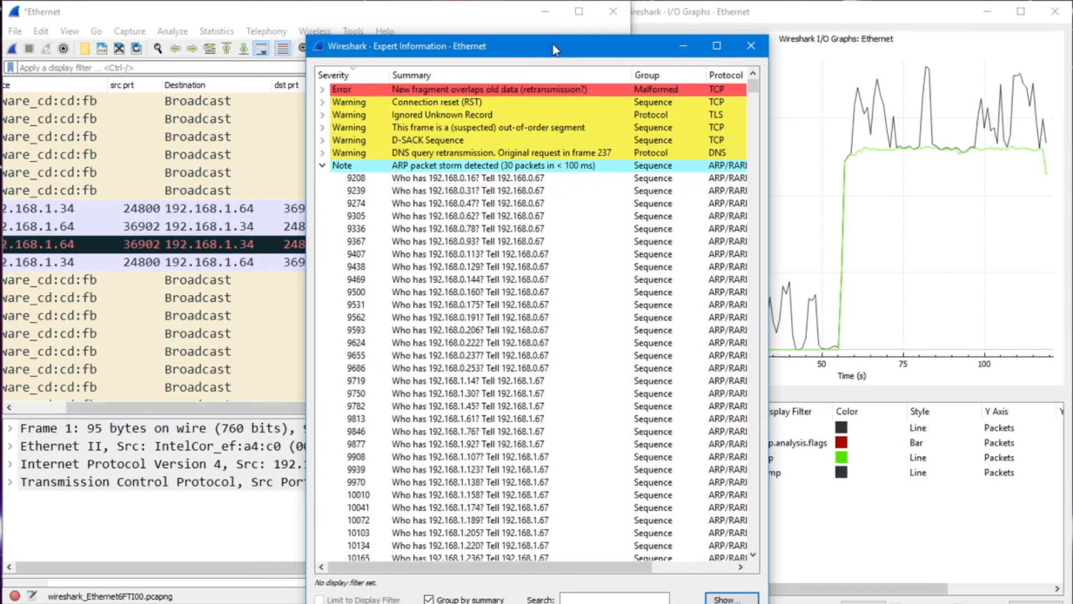